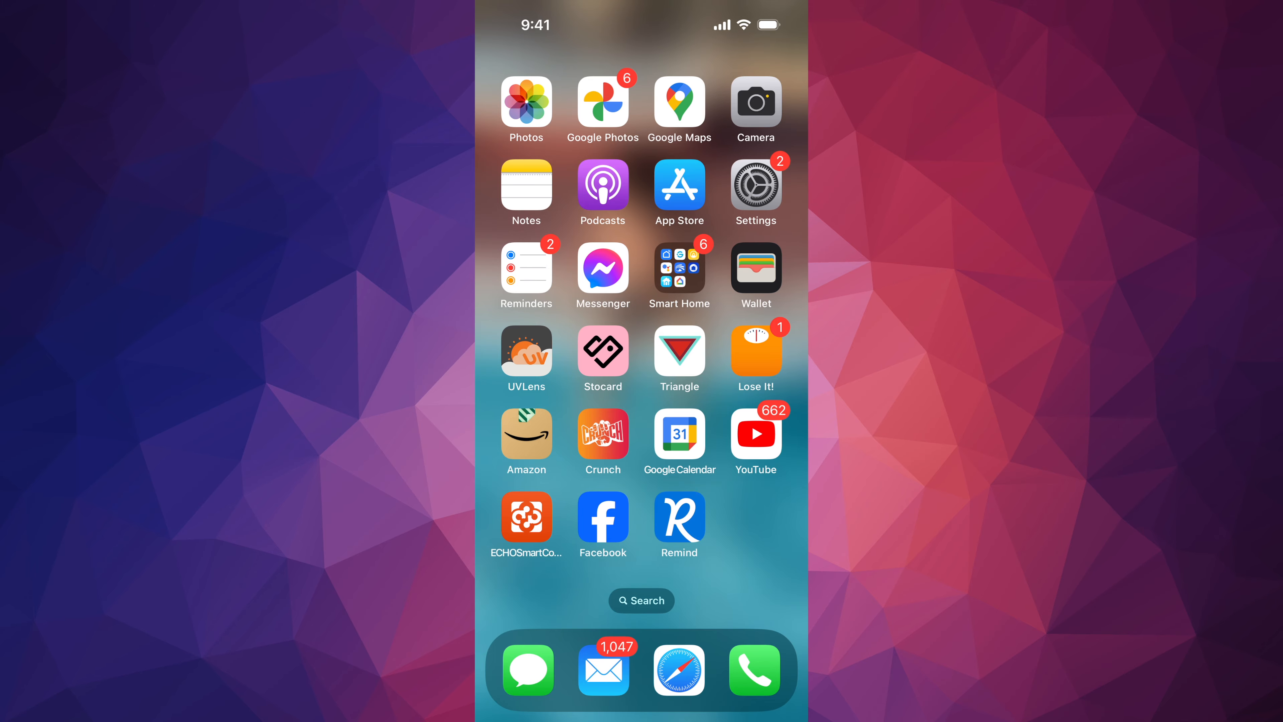
Launch Settings from the home screen and look over the main settings list.
{"action": "left_click", "coordinate": [754, 185]}
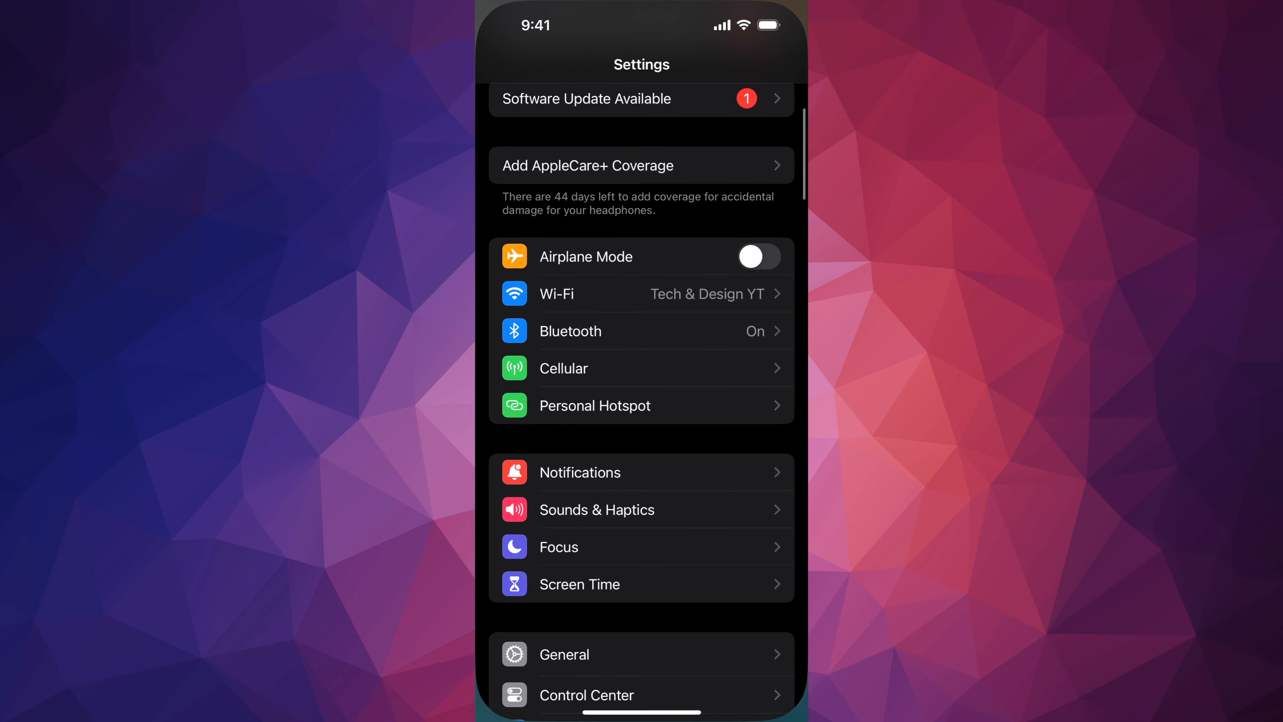
{"action": "scroll", "scroll_direction": "down", "scroll_amount": 3}
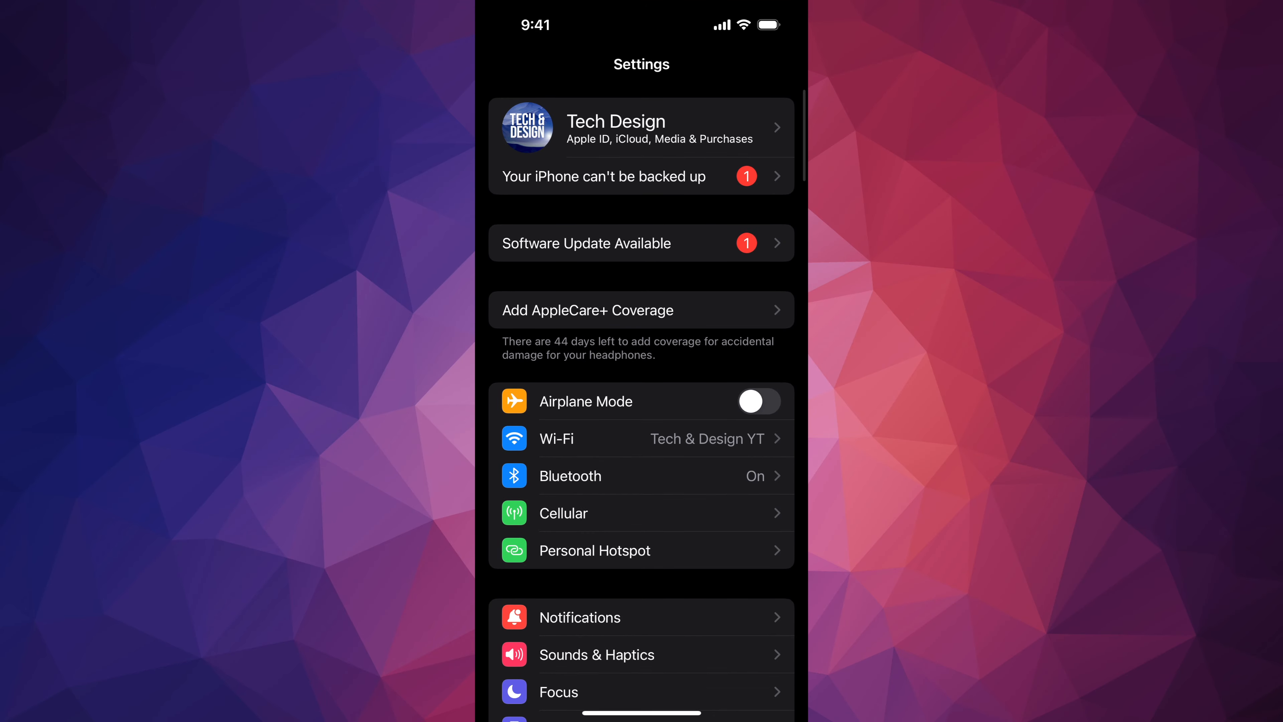
Go to General > Software Update and start installing the iOS 17.1.1 update.
{"action": "scroll", "scroll_direction": "down", "scroll_amount": 3}
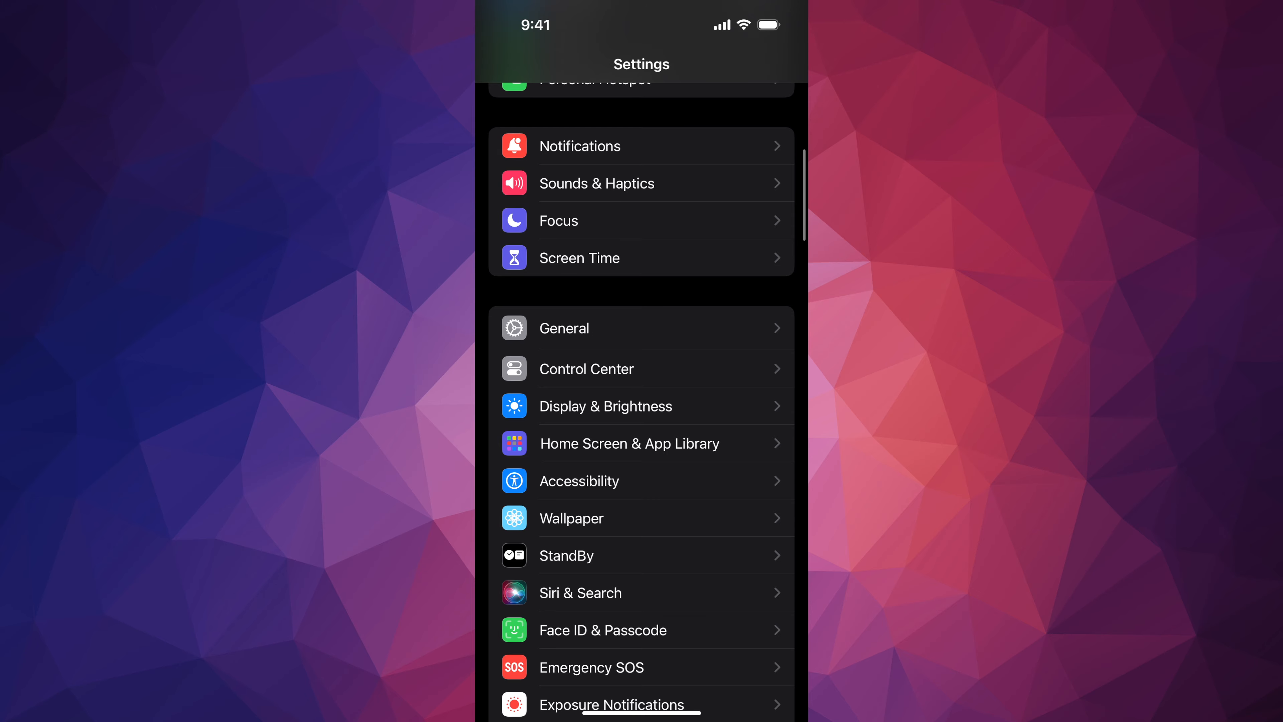
{"action": "left_click", "coordinate": [564, 328]}
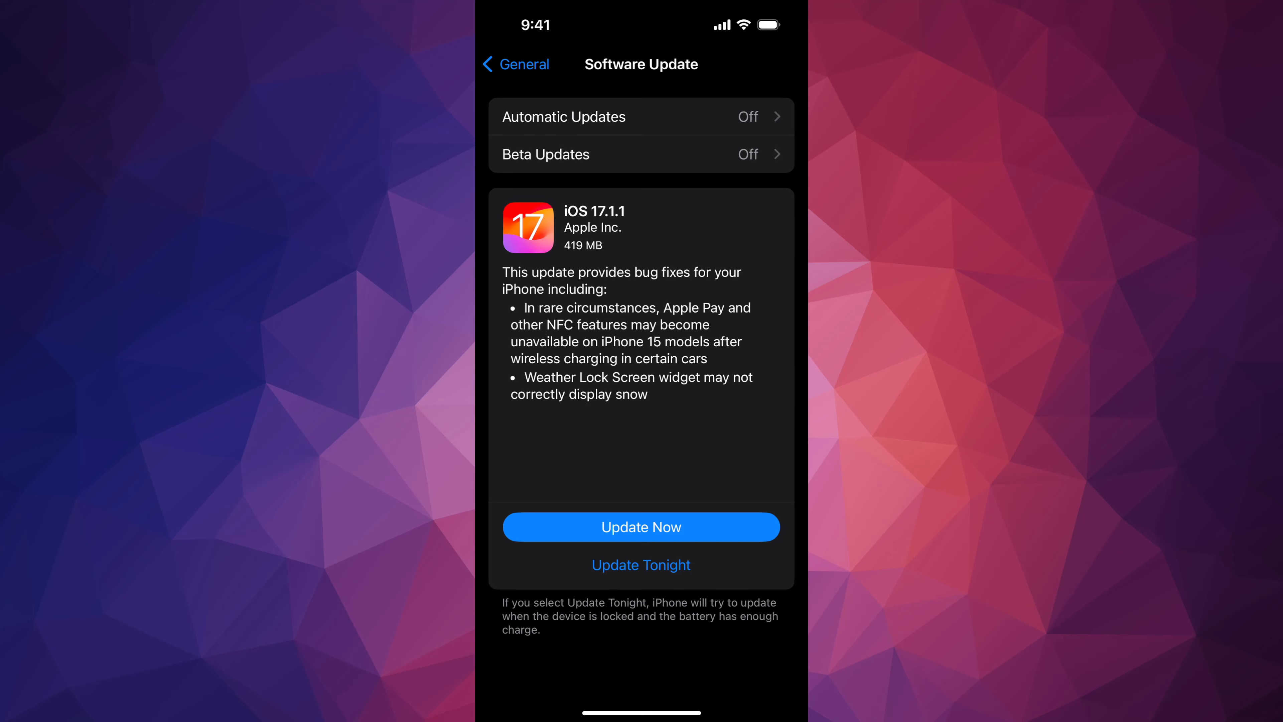
{"action": "left_click", "coordinate": [641, 526]}
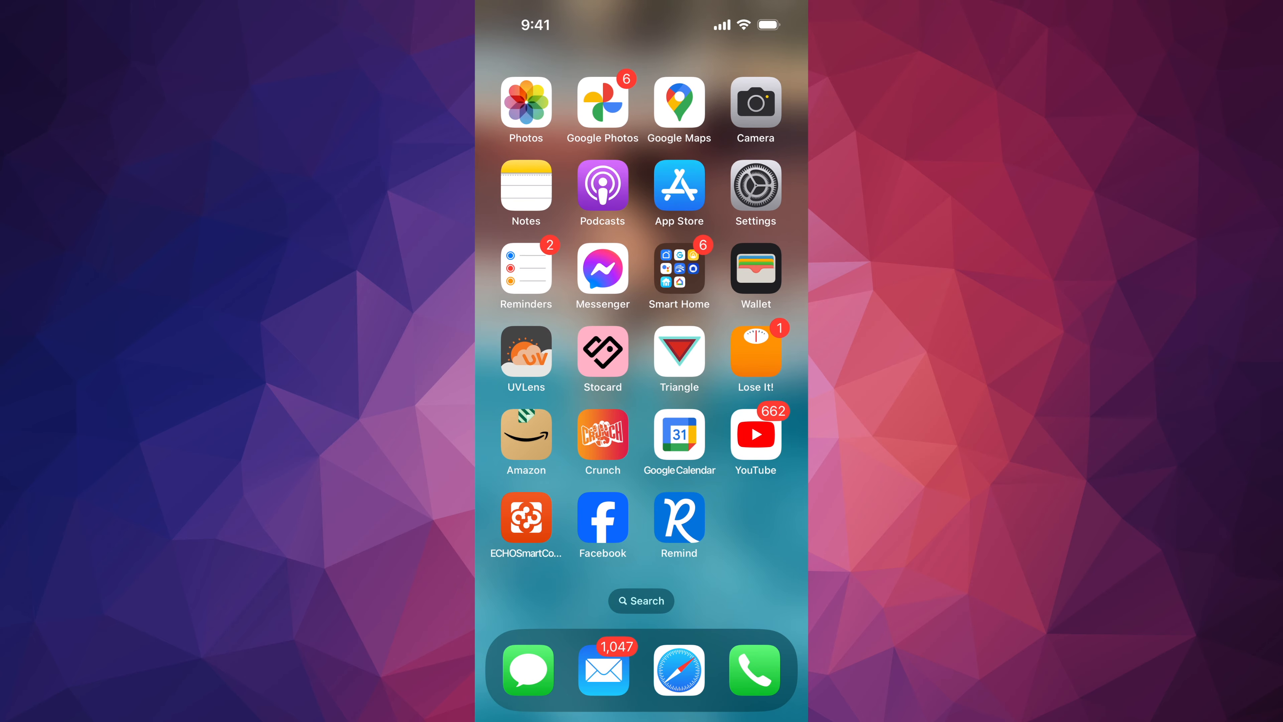
Return to Settings > Software Update to verify iOS 17.1.1 reports 'iOS is up to date'.
{"action": "left_click", "coordinate": [754, 193]}
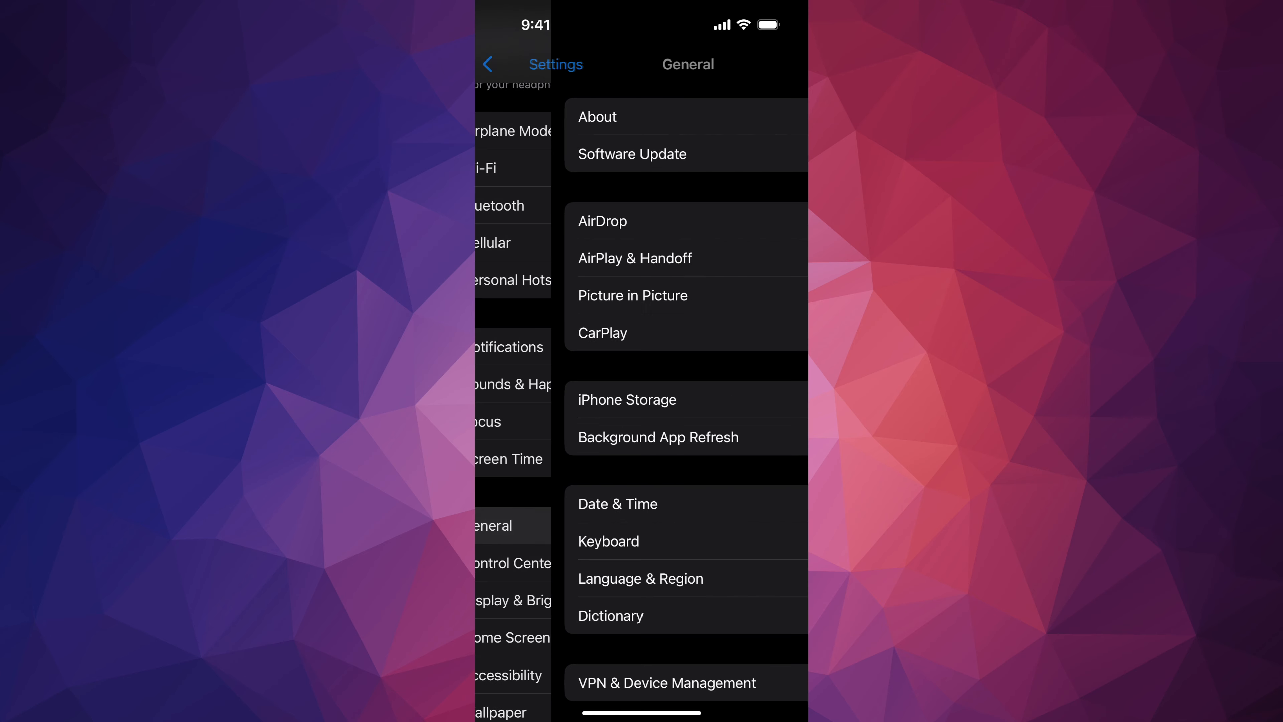
{"action": "left_click", "coordinate": [632, 153]}
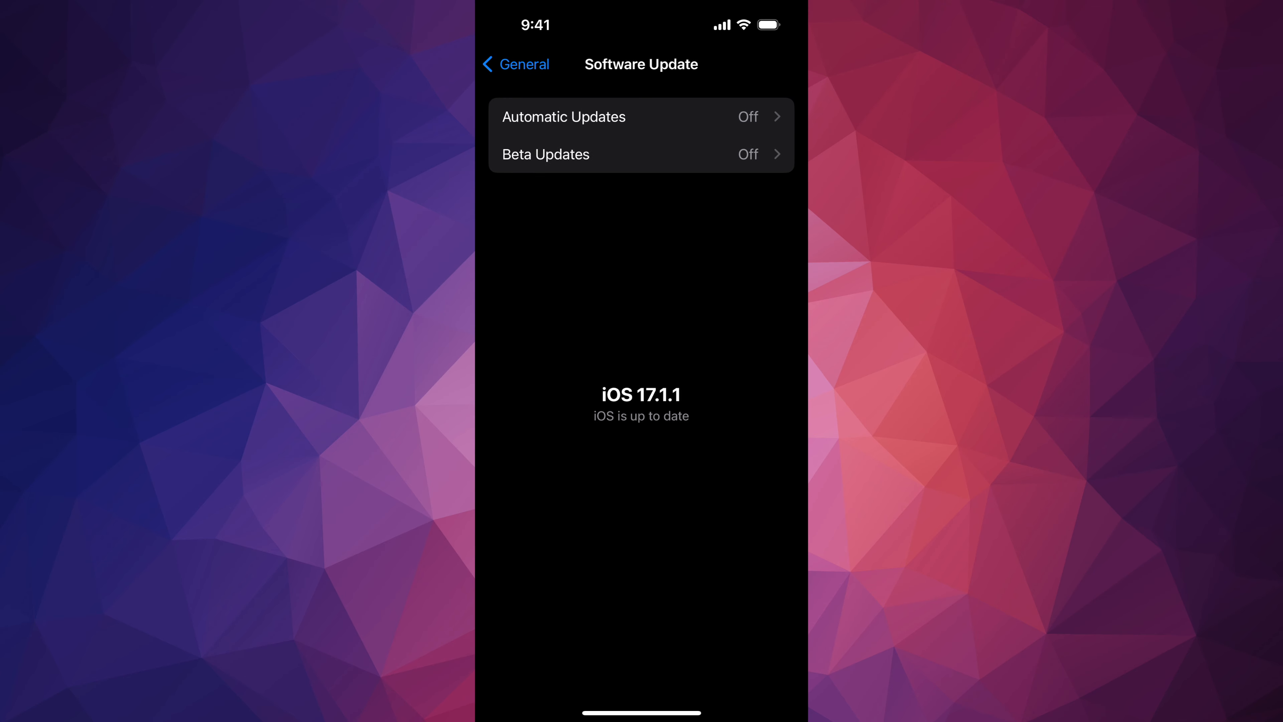